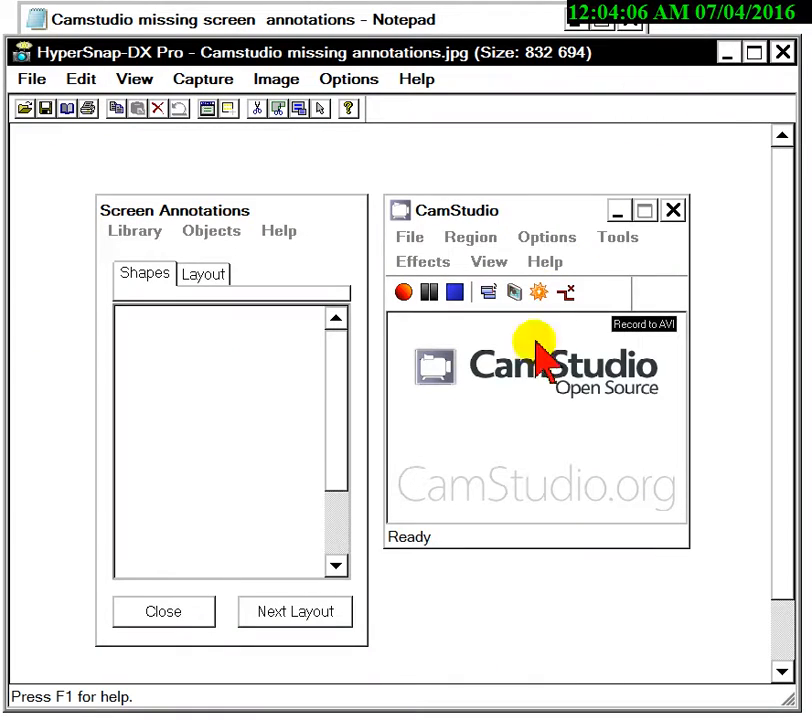
mouse_move(336, 384)
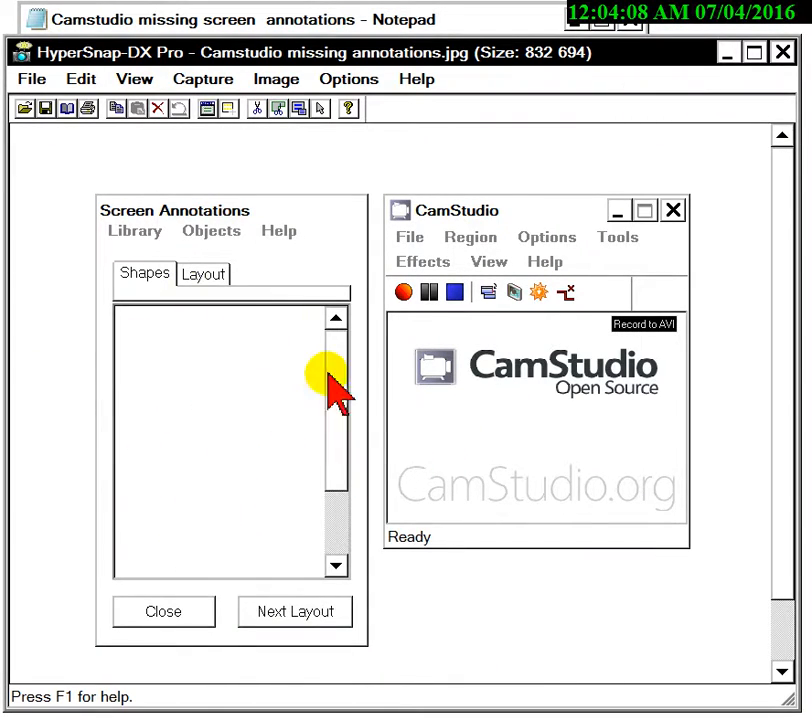
mouse_move(352, 444)
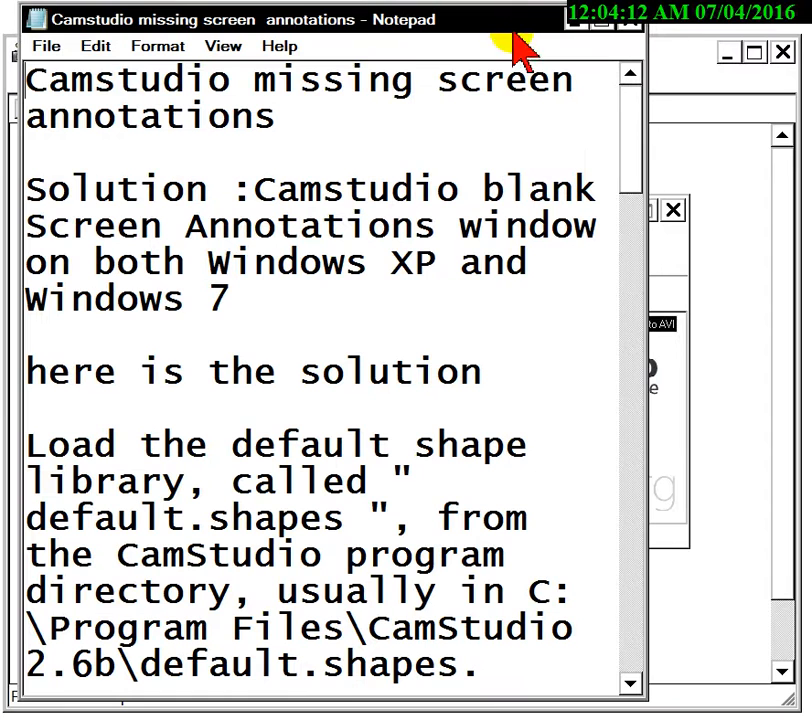
mouse_move(628, 184)
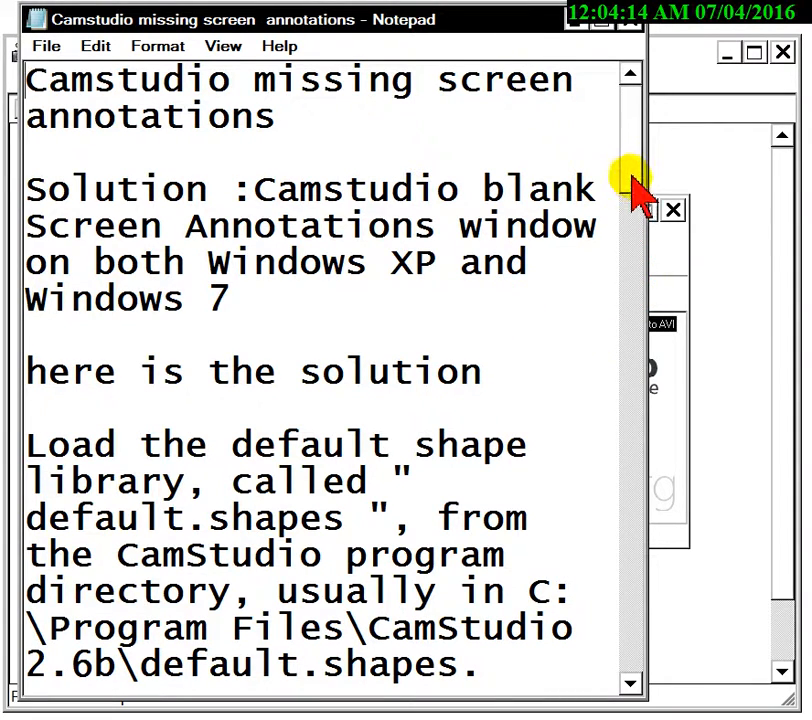
Step: Scroll through the Notepad note on loading default.shapes via Screen Annotations > Library
scroll("down", 3)
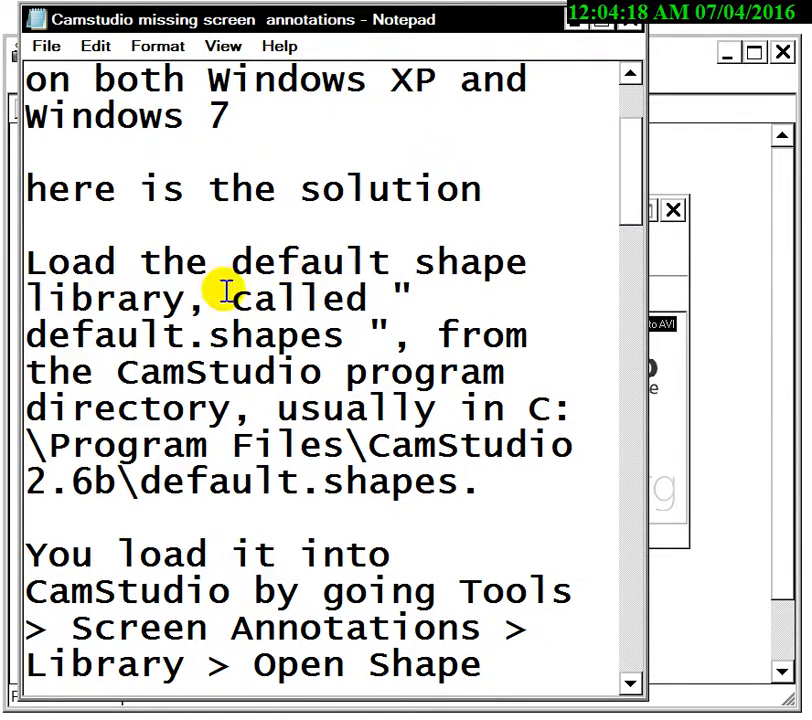
mouse_move(330, 372)
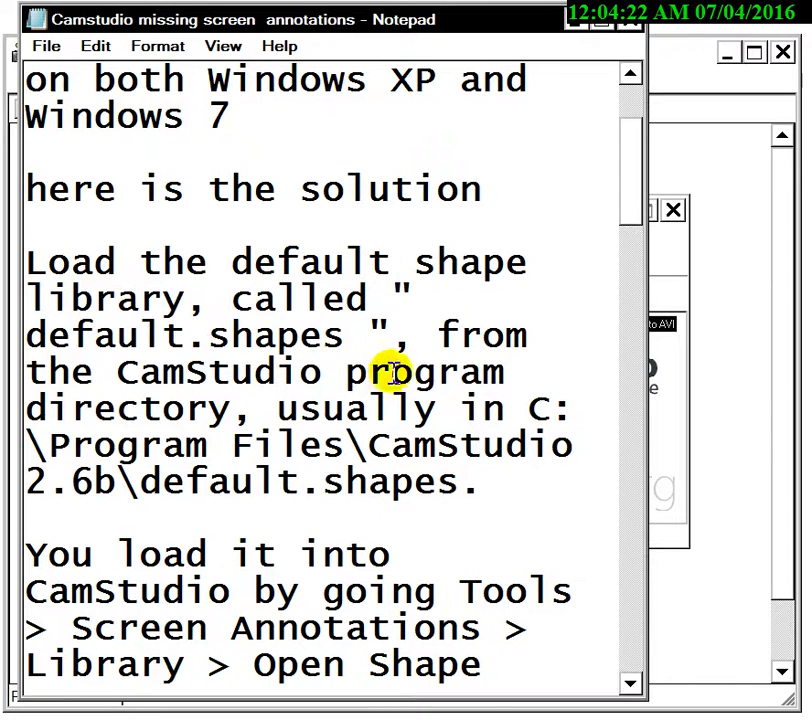
mouse_move(412, 444)
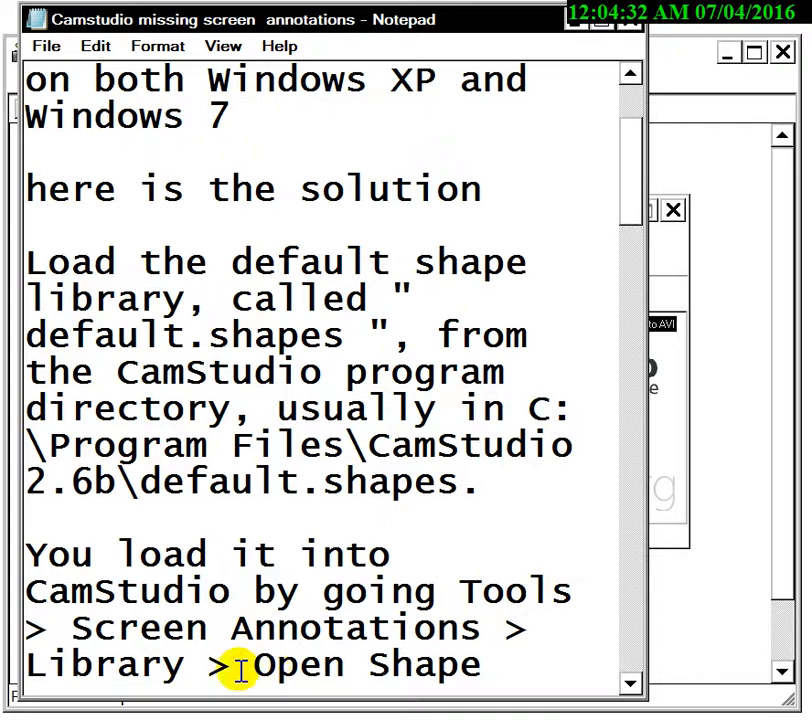
mouse_move(636, 216)
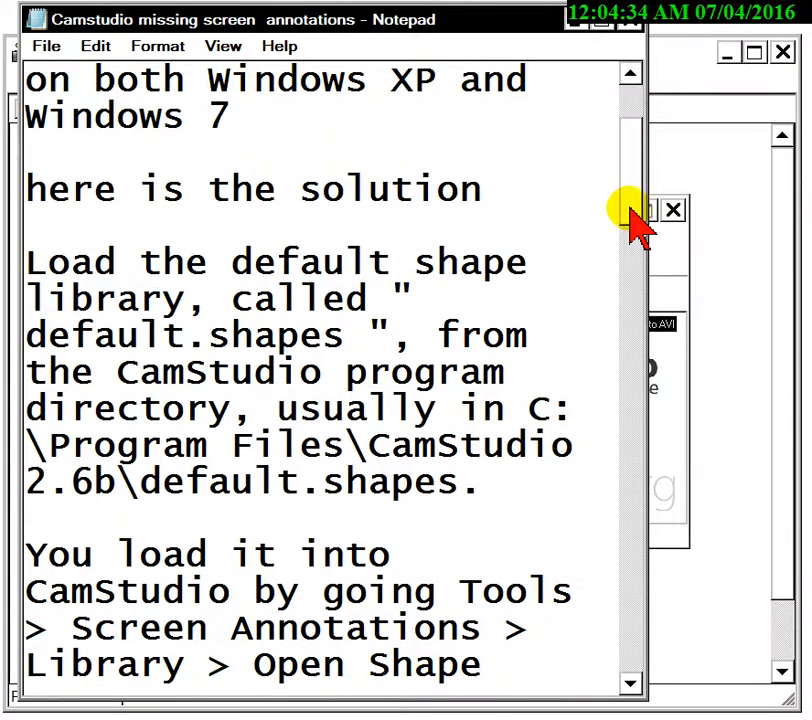
scroll("down", 3)
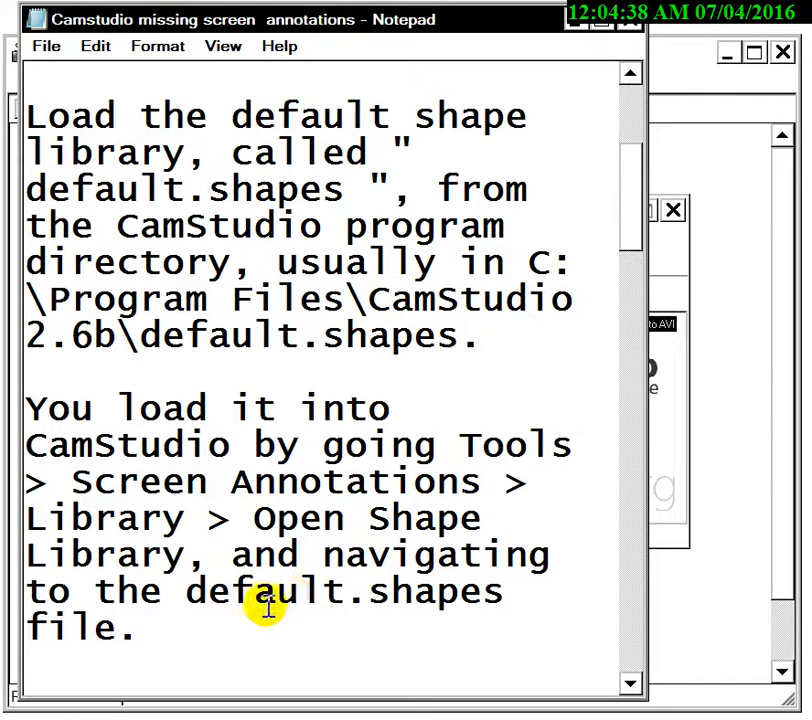
mouse_move(718, 184)
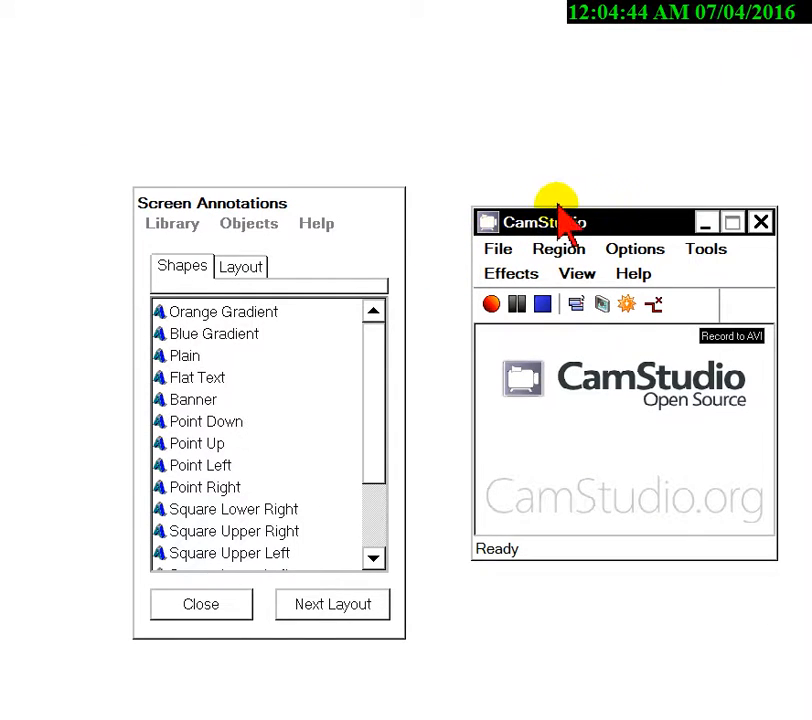
Step: Bring CamStudio forward and reach the Library menu of the Screen Annotations window
left_click(704, 248)
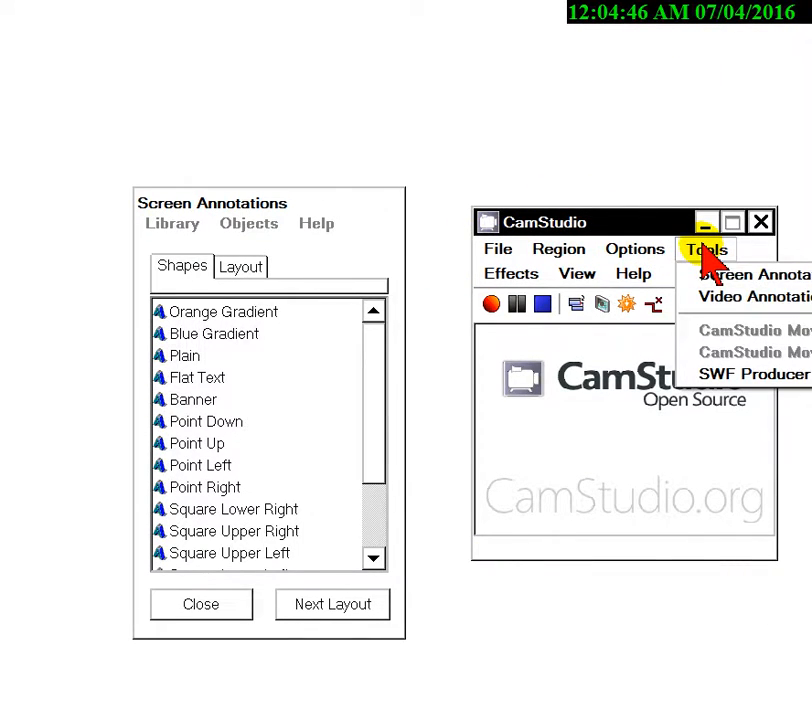
left_click(498, 248)
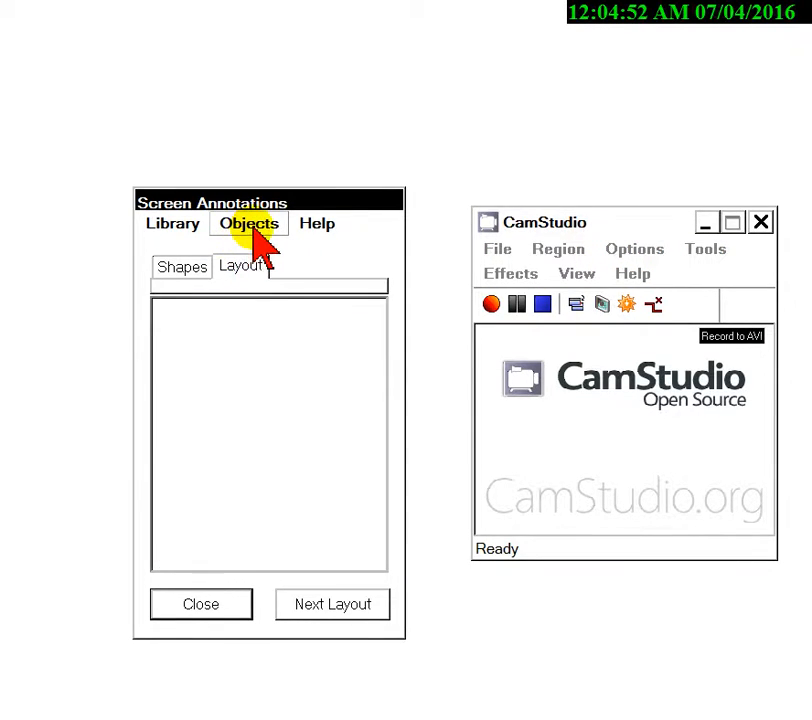
left_click(172, 224)
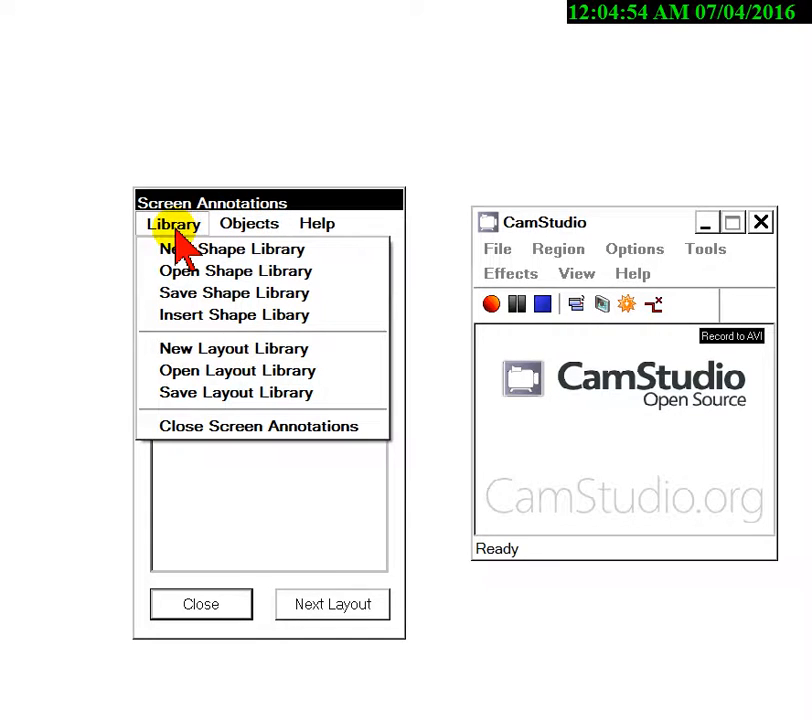
mouse_move(236, 272)
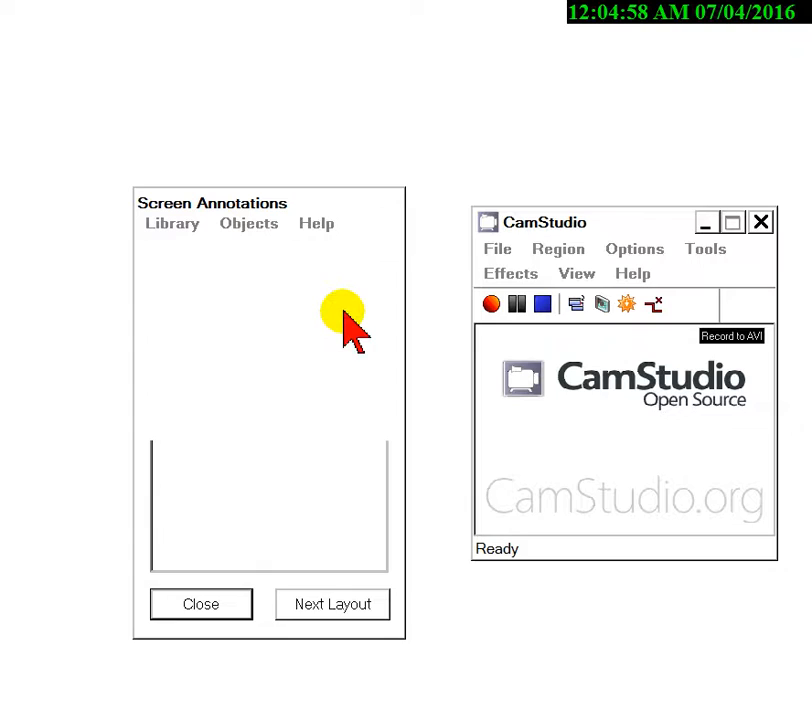
mouse_move(340, 290)
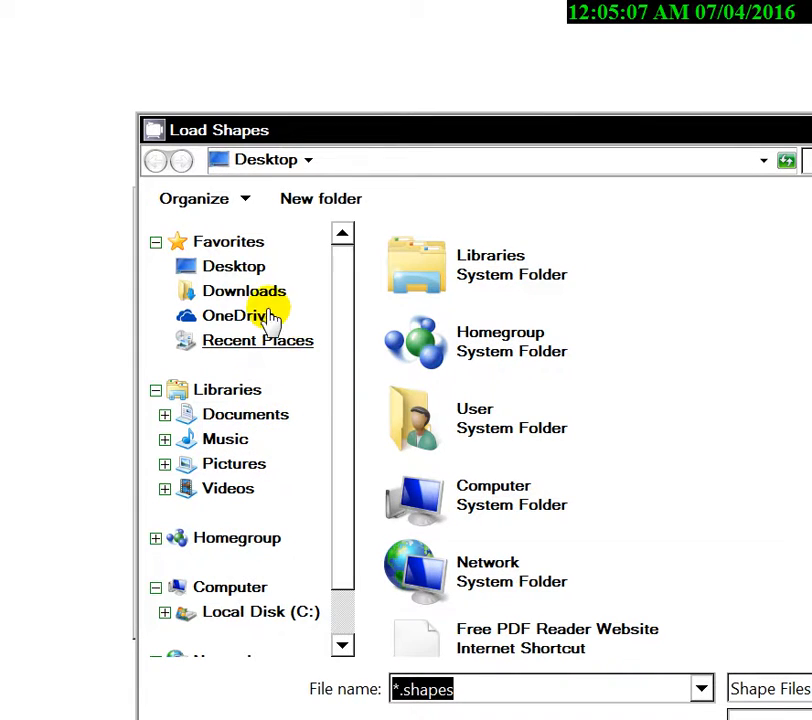
Step: Navigate Load Shapes into C: > Program Files > CamStudio 2.7
left_click(254, 612)
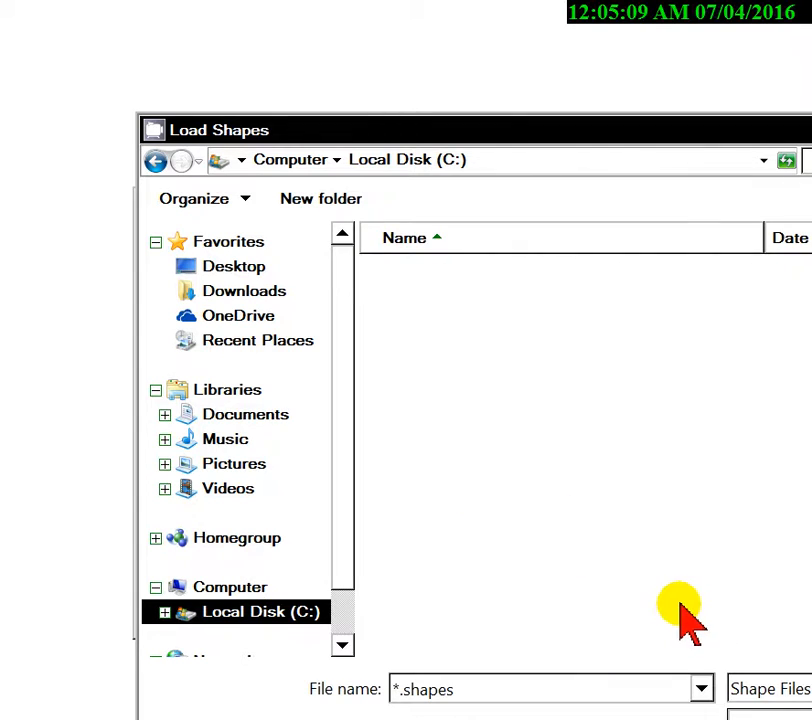
left_click(254, 612)
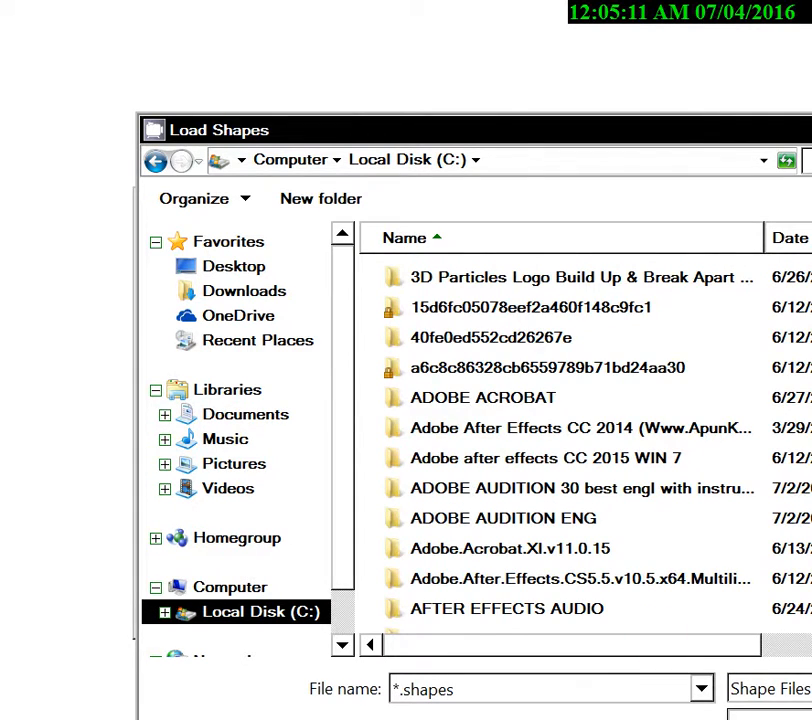
scroll("down", 3)
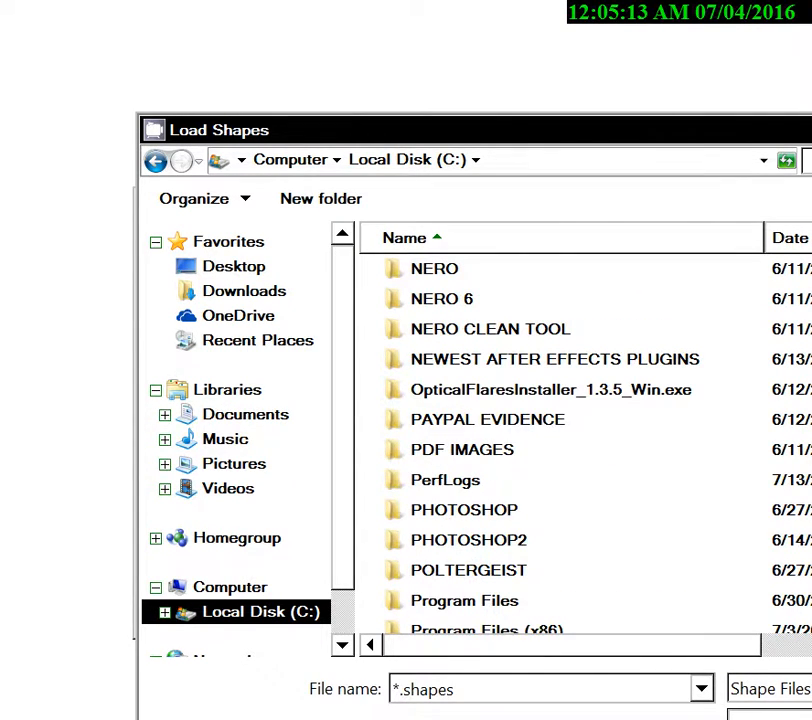
double_click(464, 600)
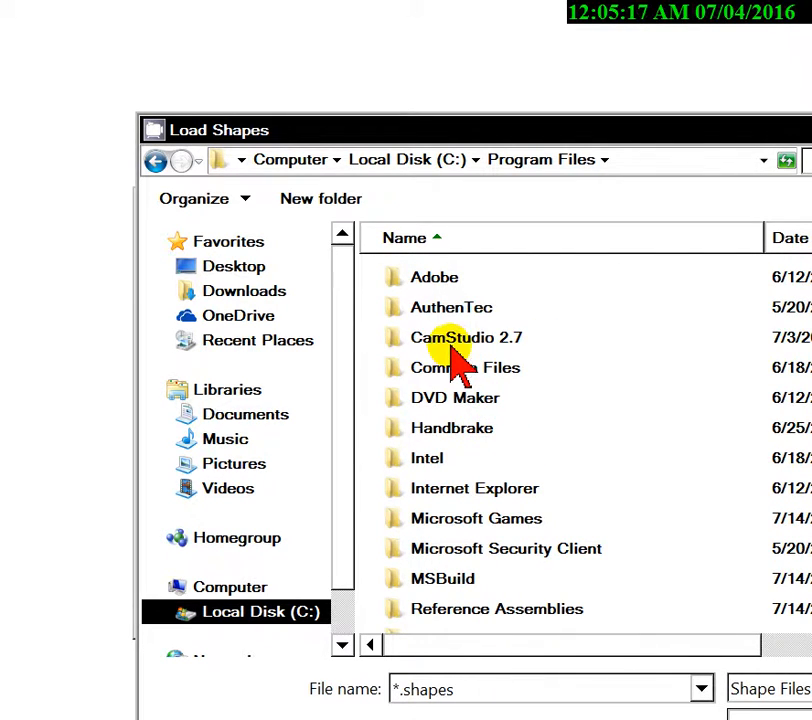
double_click(468, 336)
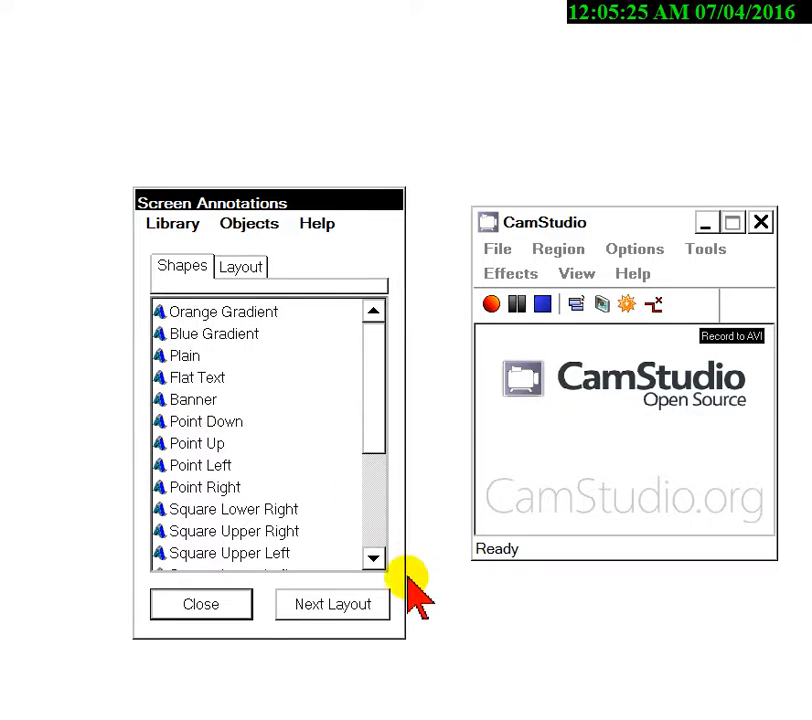
mouse_move(350, 480)
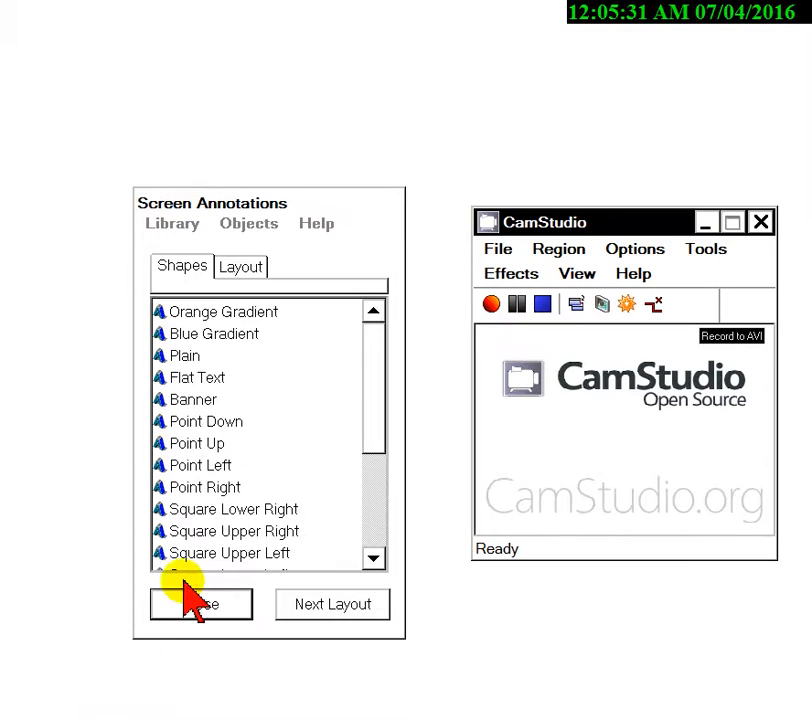
mouse_move(184, 590)
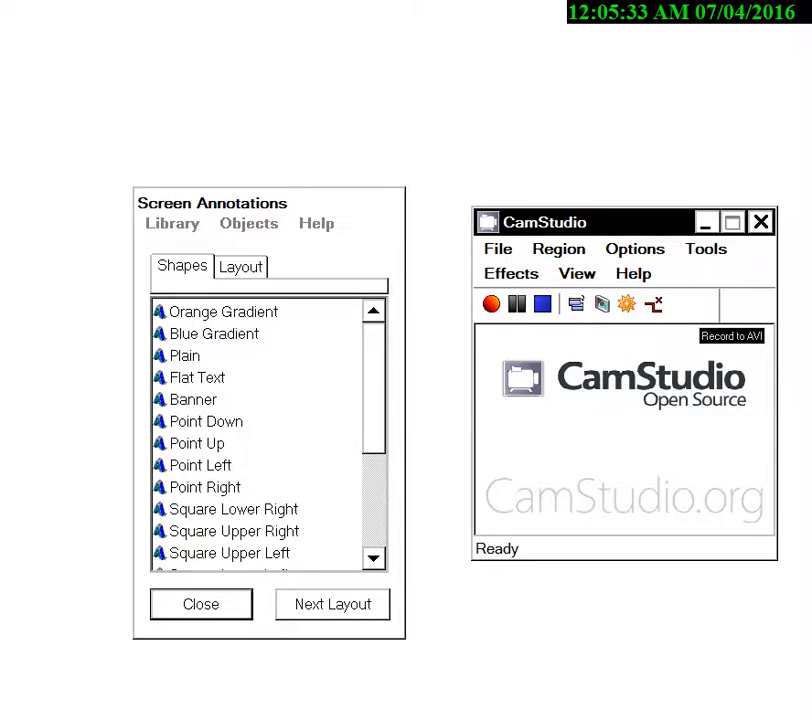